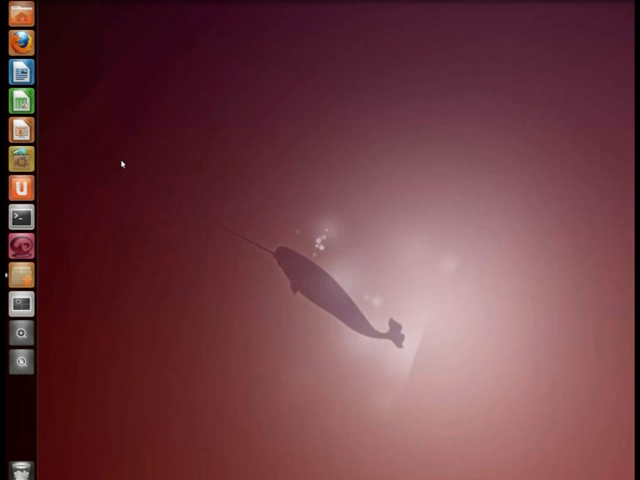
pyautogui.moveTo(144, 180)
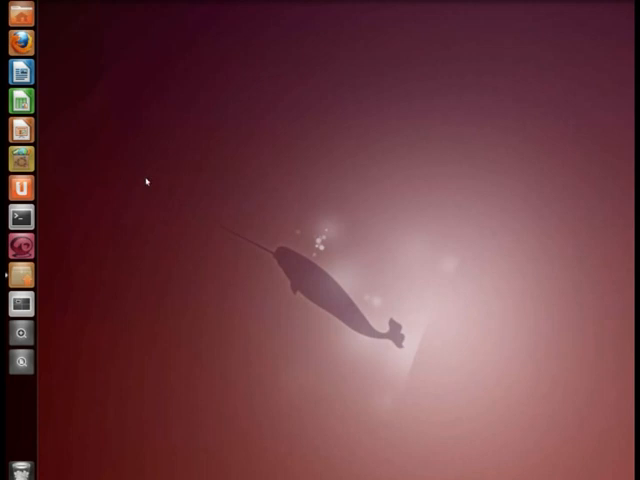
pyautogui.moveTo(154, 188)
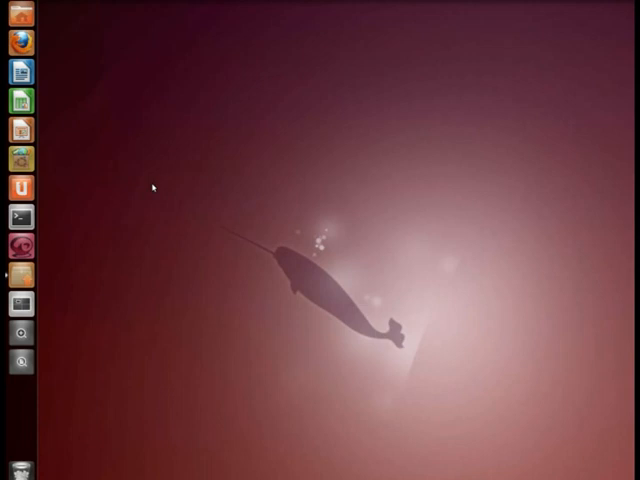
pyautogui.moveTo(186, 186)
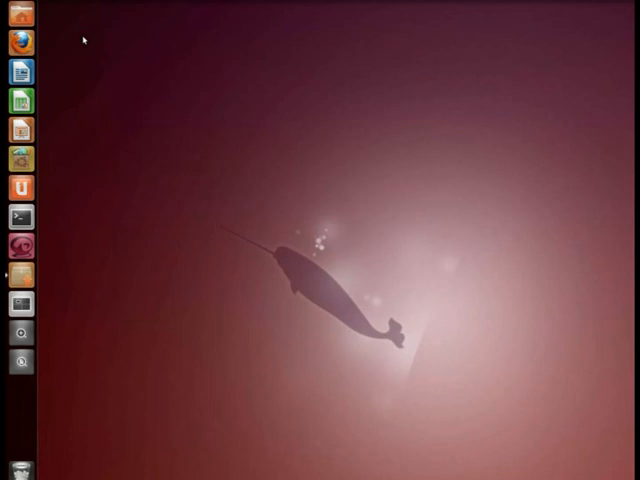
pyautogui.moveTo(18, 44)
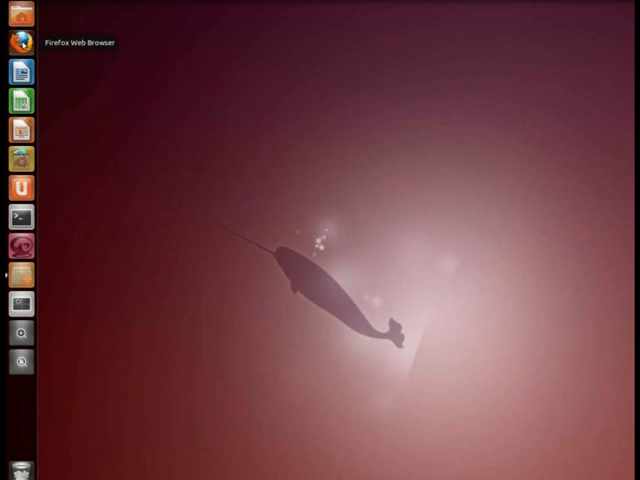
# Launch Firefox from the Unity launcher, showing the Ubuntu Start Page.
pyautogui.click(20, 42)
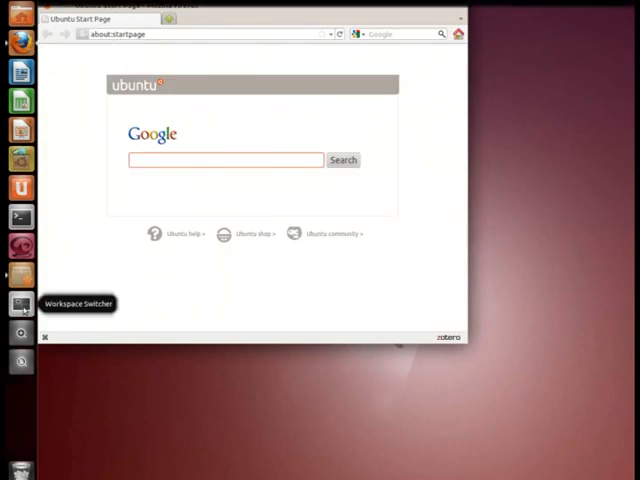
# Show the four-workspace overview with Firefox on the first workspace.
pyautogui.click(22, 304)
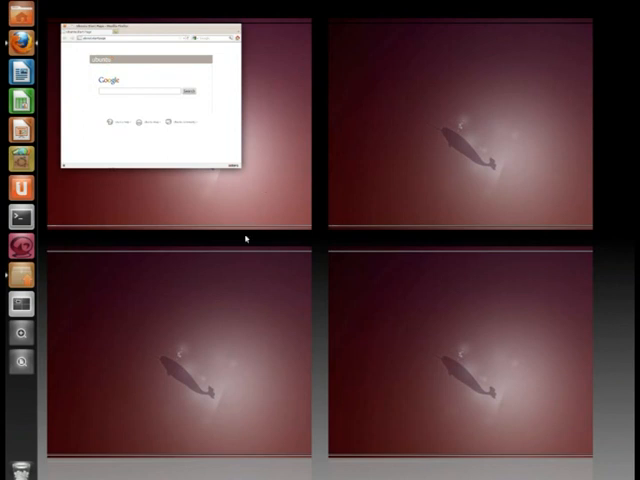
pyautogui.moveTo(200, 182)
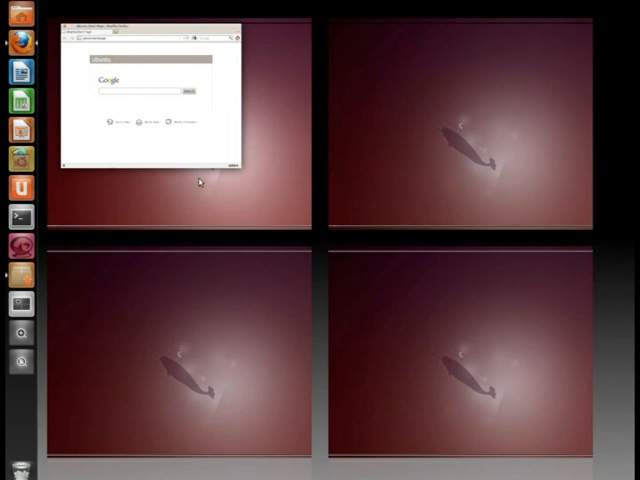
pyautogui.moveTo(472, 120)
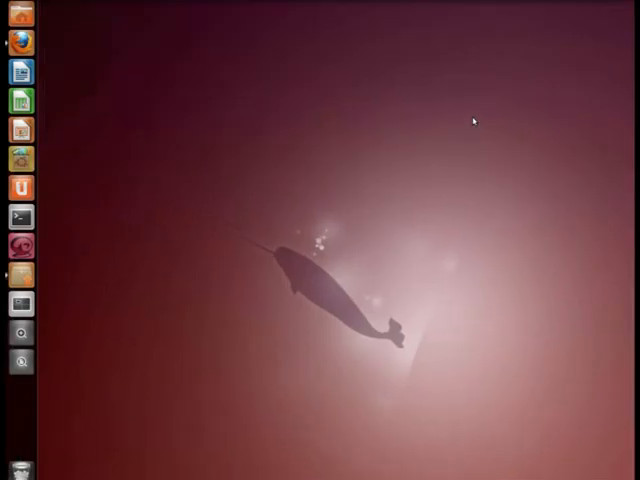
pyautogui.moveTo(448, 120)
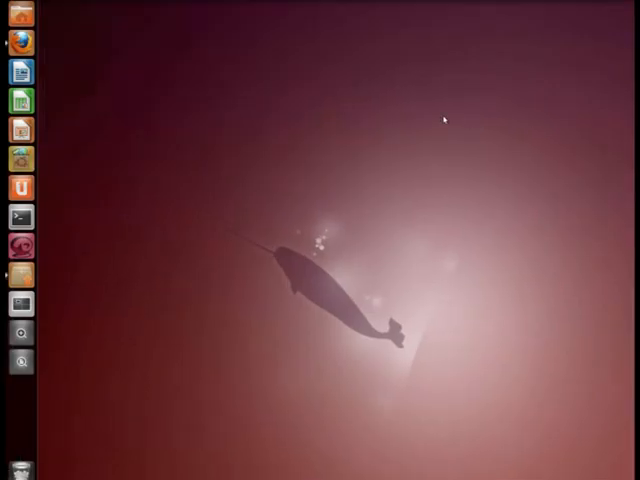
# Return to the Firefox window, then show the four-workspace overview again.
pyautogui.click(20, 44)
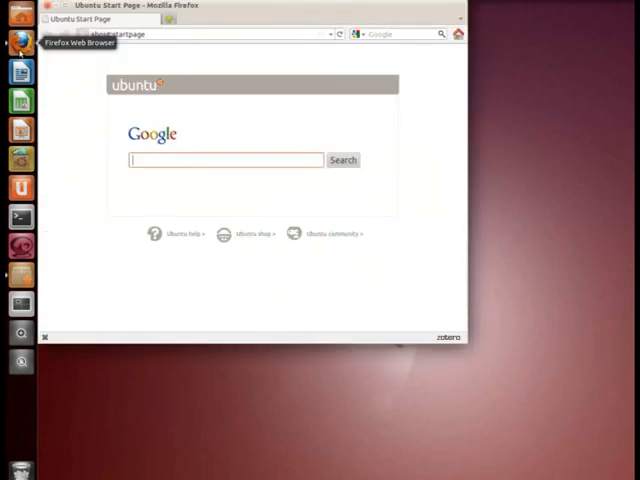
pyautogui.moveTo(80, 240)
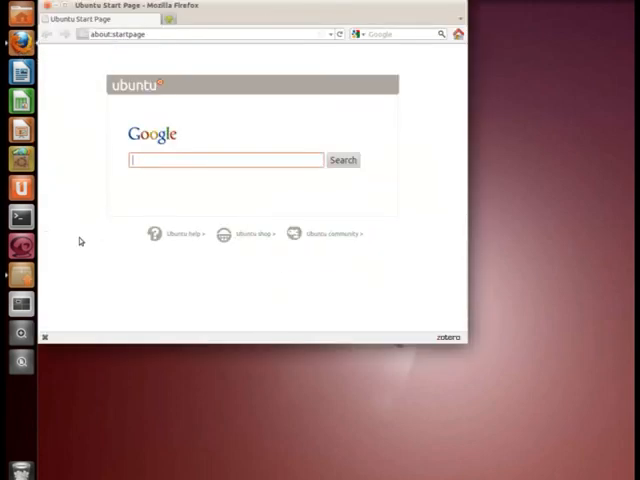
pyautogui.click(20, 304)
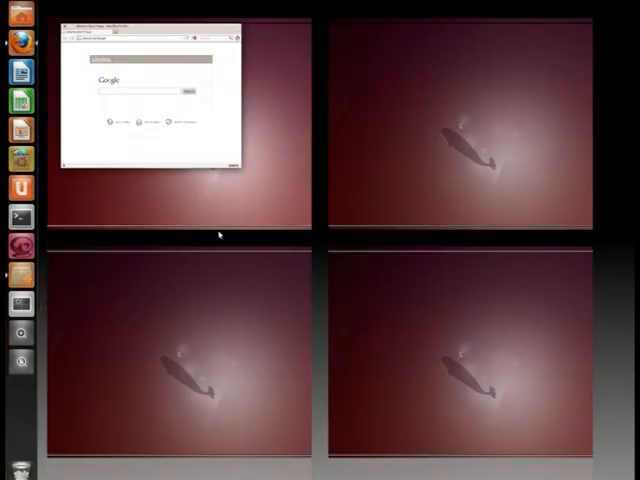
pyautogui.moveTo(164, 152)
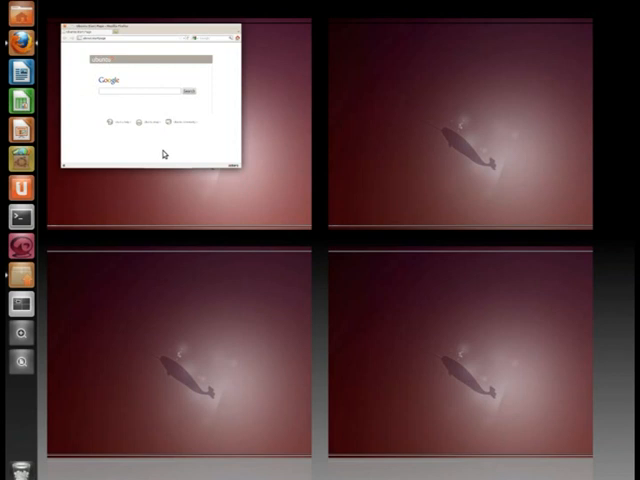
pyautogui.moveTo(160, 146)
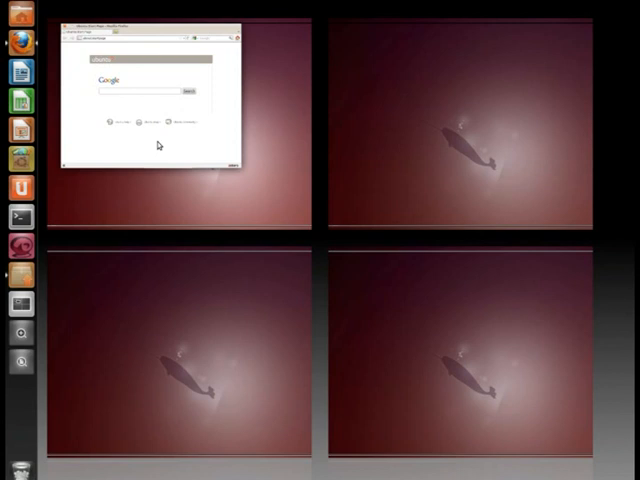
pyautogui.moveTo(448, 168)
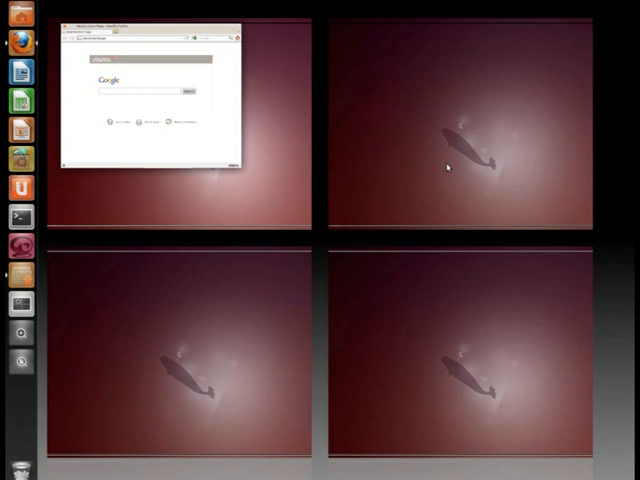
pyautogui.moveTo(468, 160)
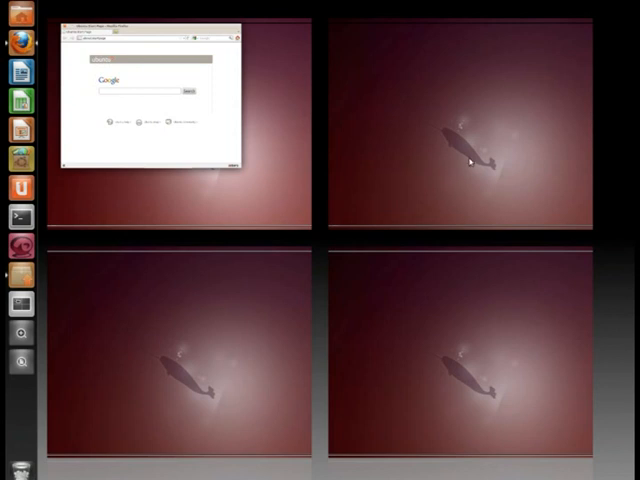
pyautogui.moveTo(450, 142)
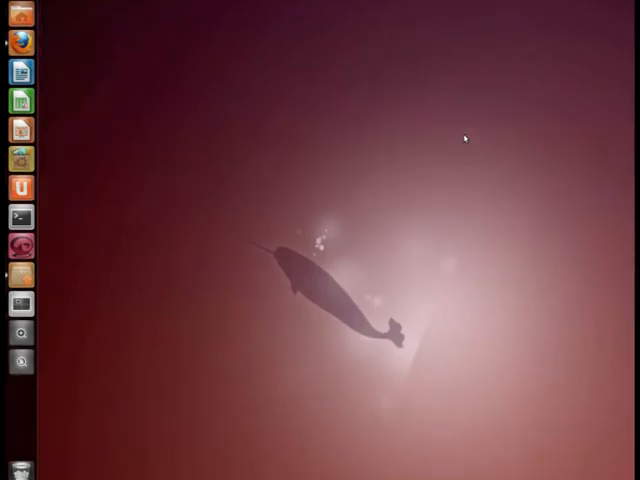
pyautogui.moveTo(418, 132)
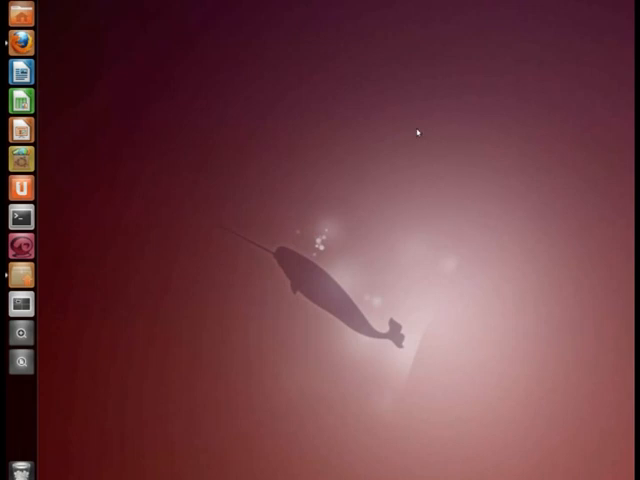
pyautogui.moveTo(20, 332)
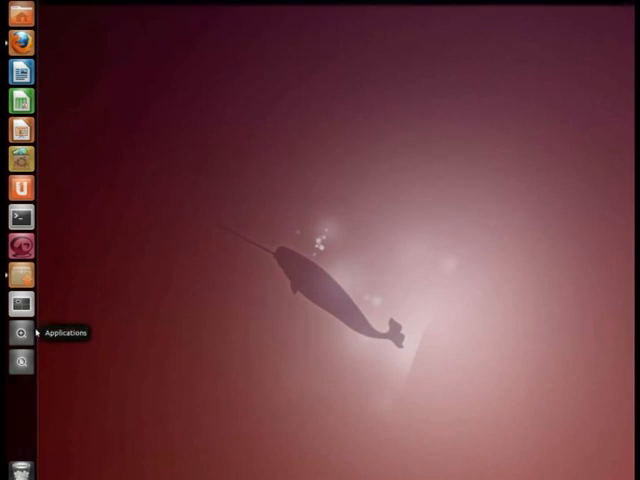
# Launch a second Firefox window on the current workspace.
pyautogui.click(16, 332)
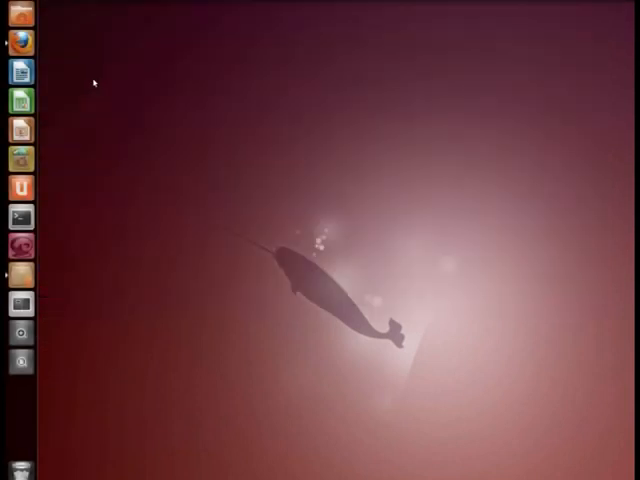
pyautogui.click(20, 44)
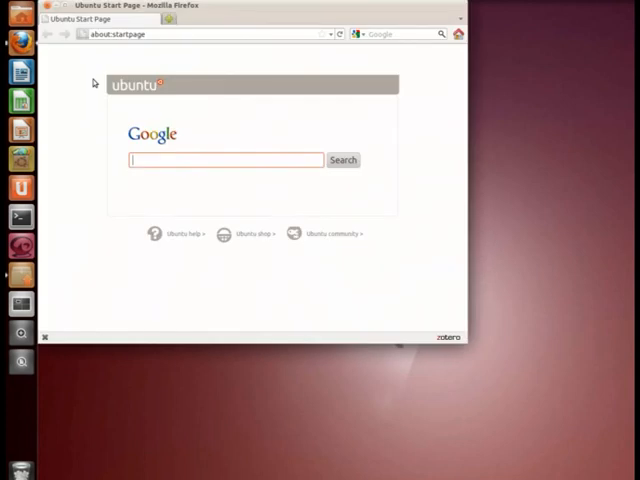
pyautogui.moveTo(22, 304)
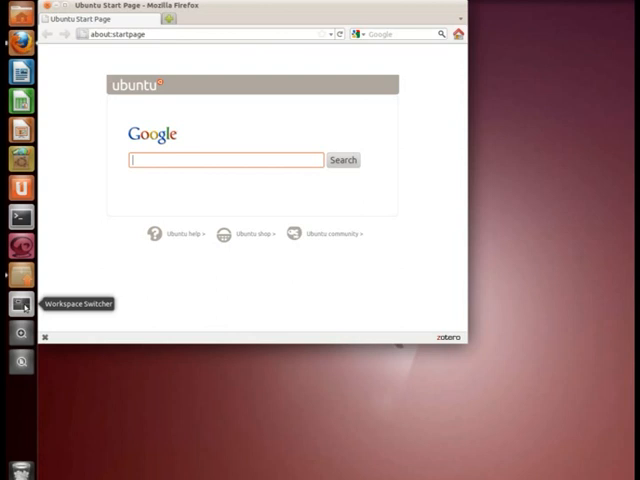
pyautogui.click(20, 304)
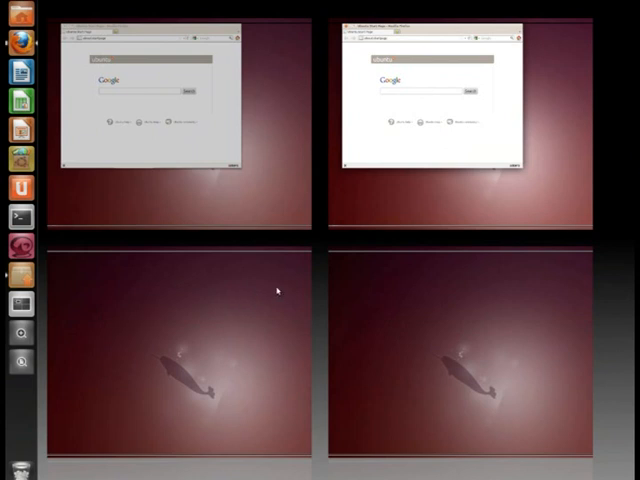
pyautogui.moveTo(284, 292)
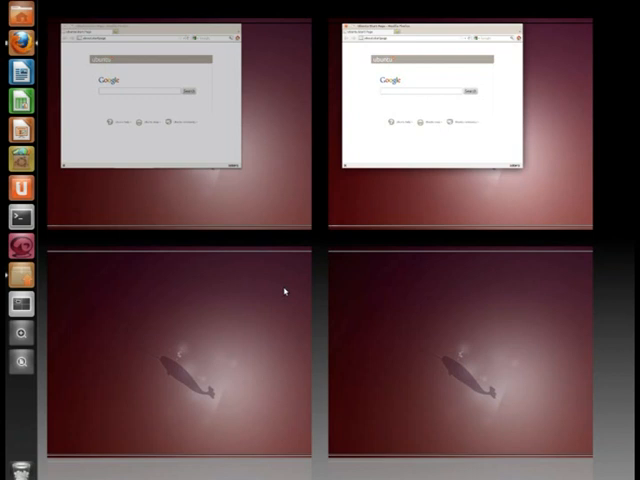
pyautogui.moveTo(282, 252)
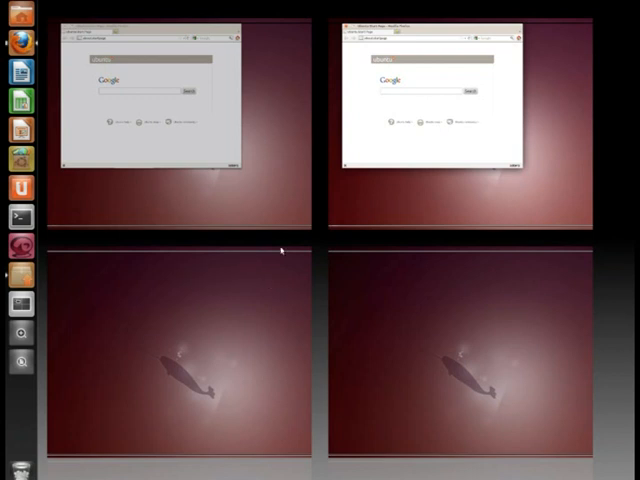
pyautogui.moveTo(396, 224)
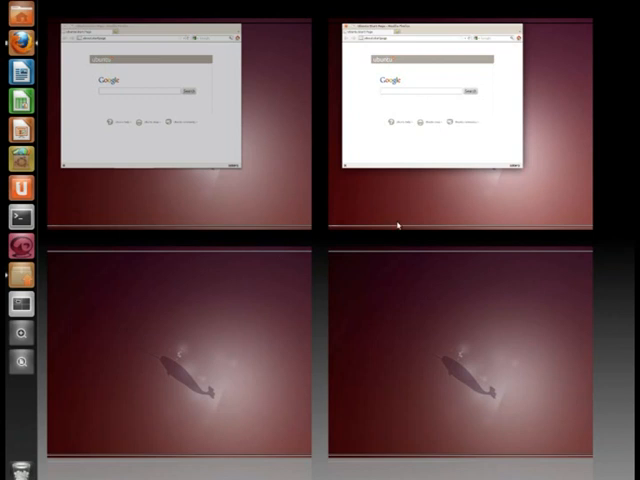
pyautogui.moveTo(604, 176)
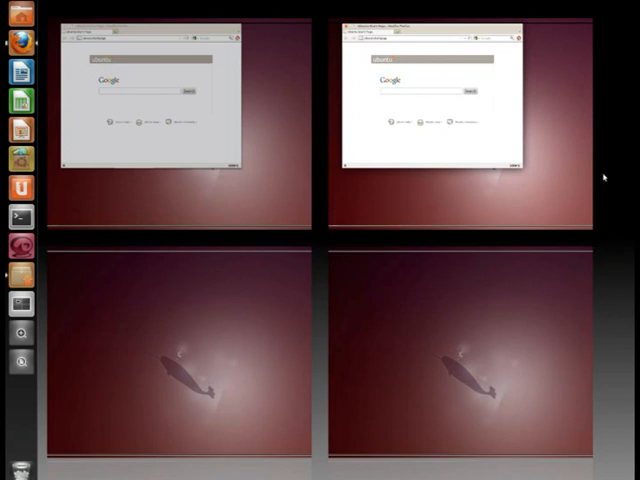
pyautogui.moveTo(576, 14)
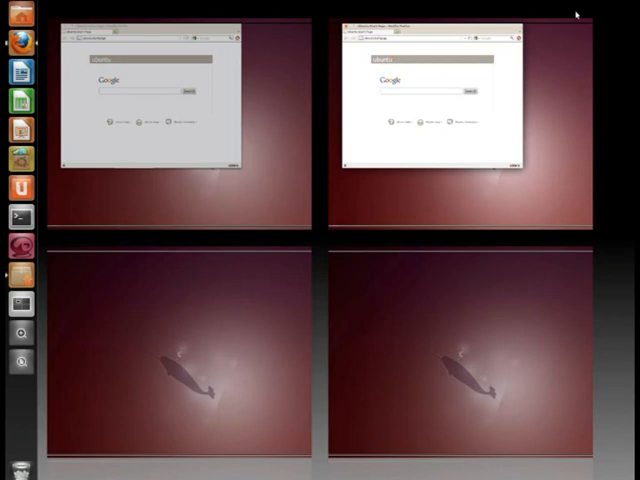